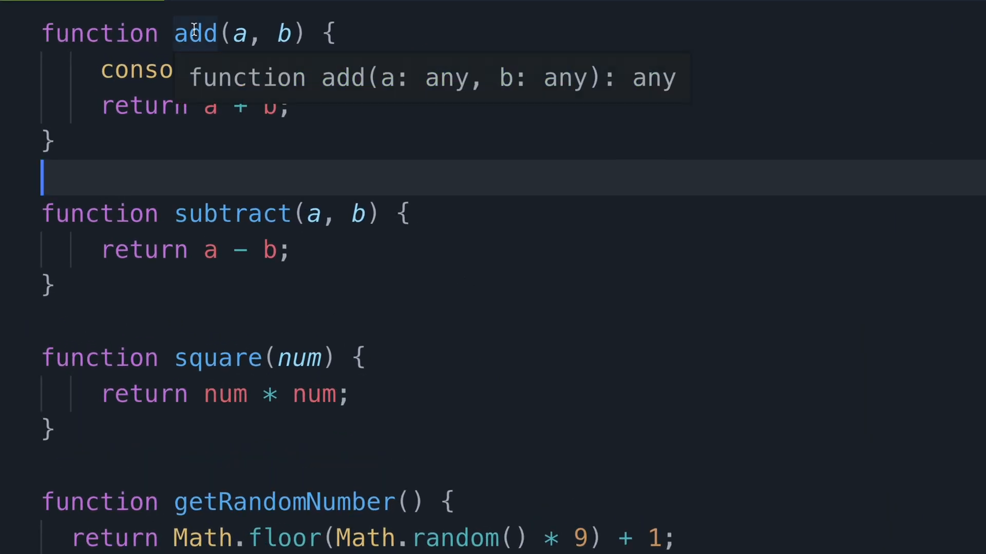
mouse_move(216, 112)
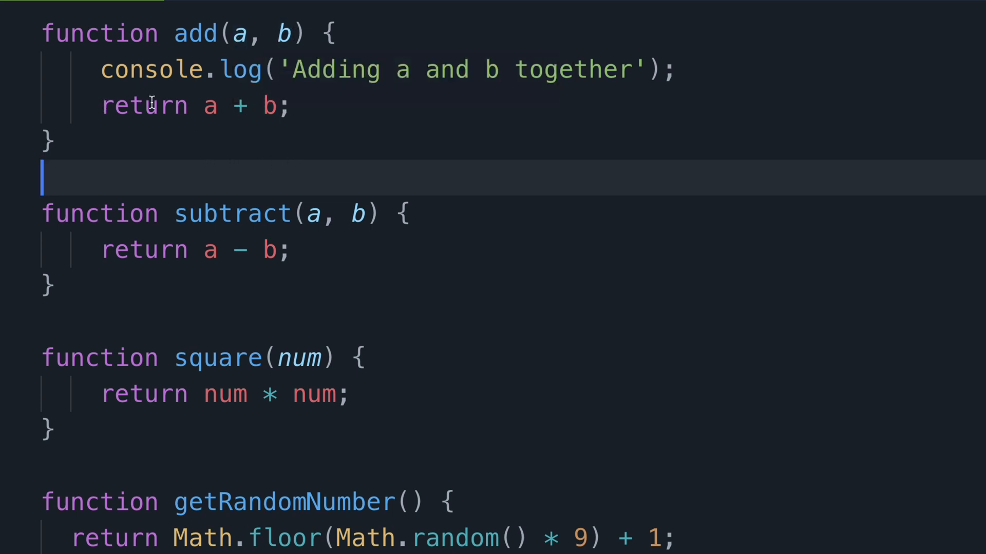
mouse_move(155, 174)
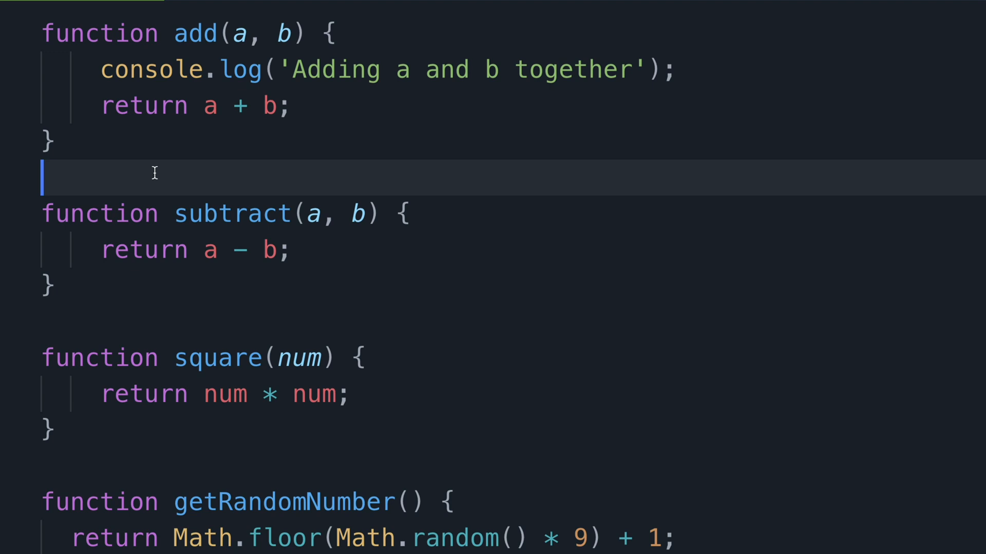
mouse_move(144, 175)
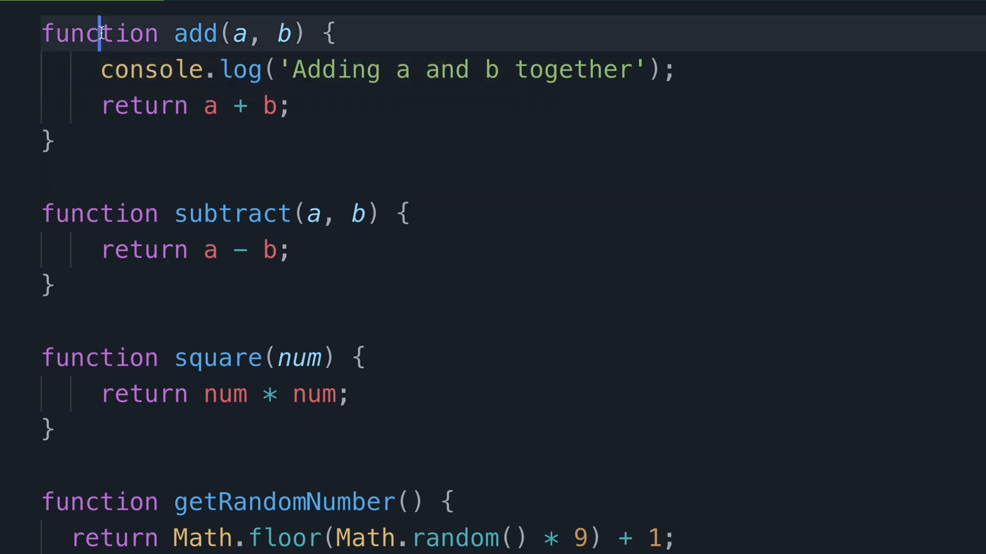
Replace 'function' with 'const' before add and insert '=' after the name
type("const")
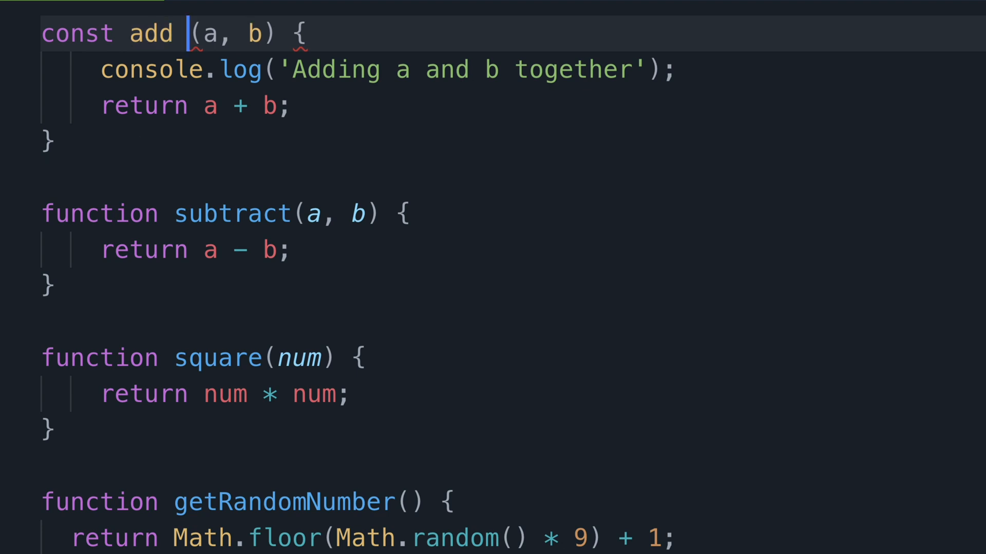
type("=")
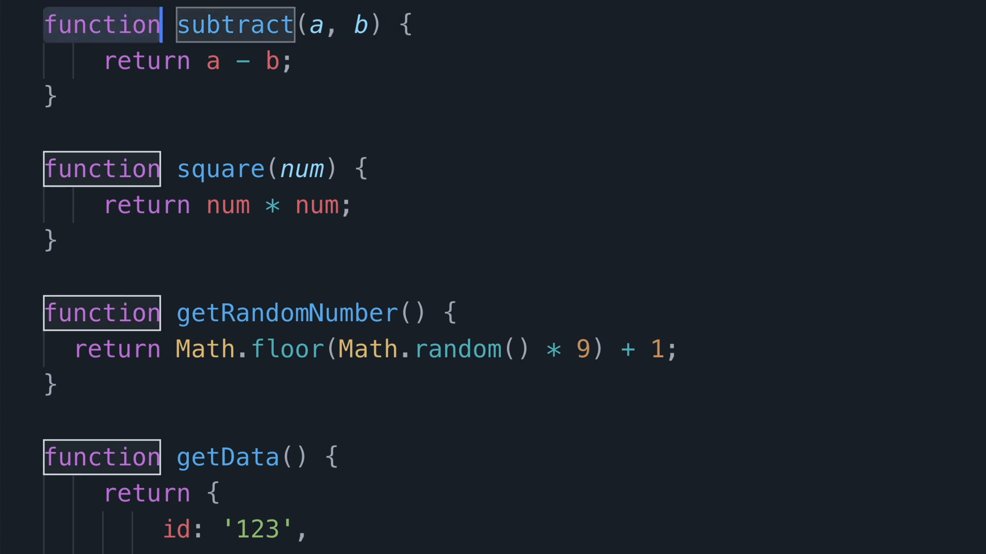
Rewrite subtract as 'const subtract = (a, b) =>' keeping its body
type("const")
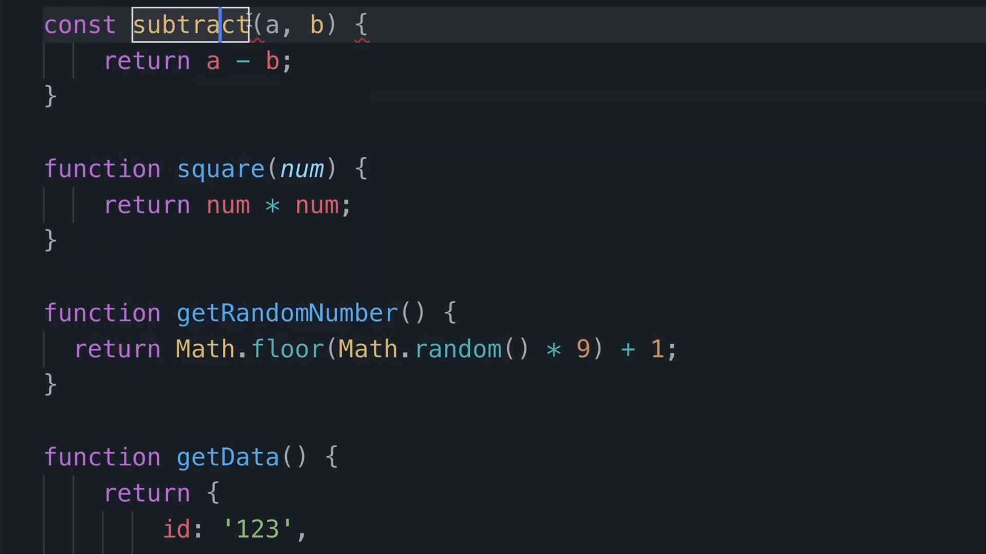
type("=")
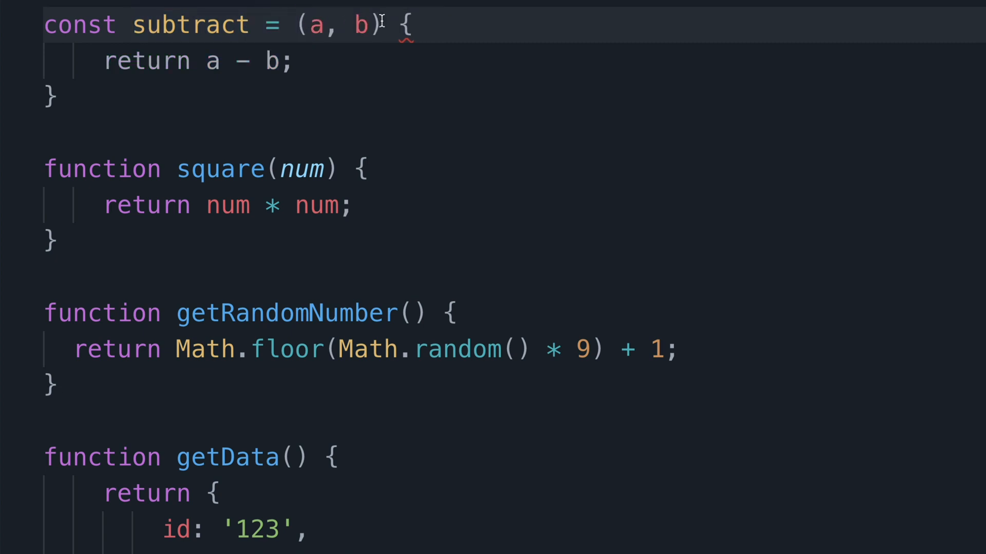
type("=>")
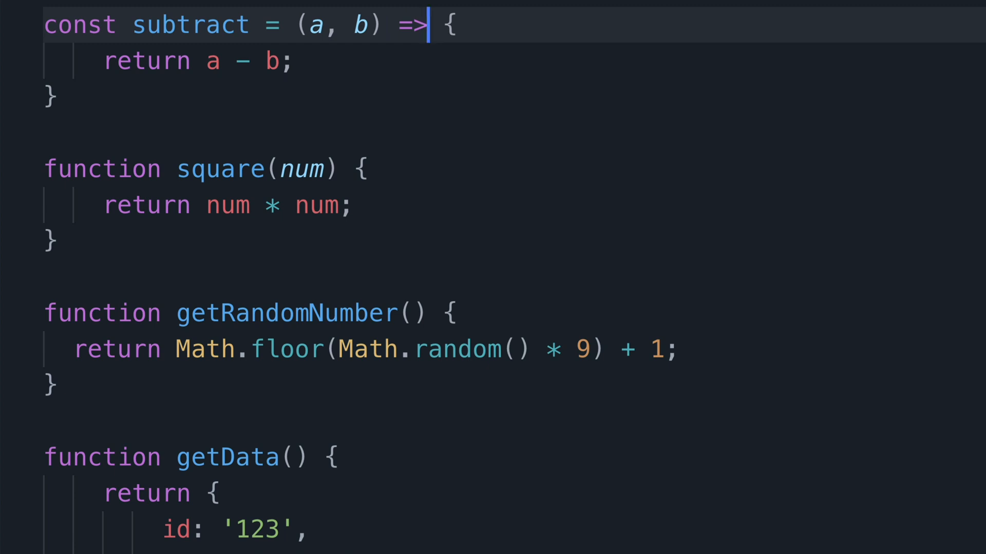
mouse_move(79, 126)
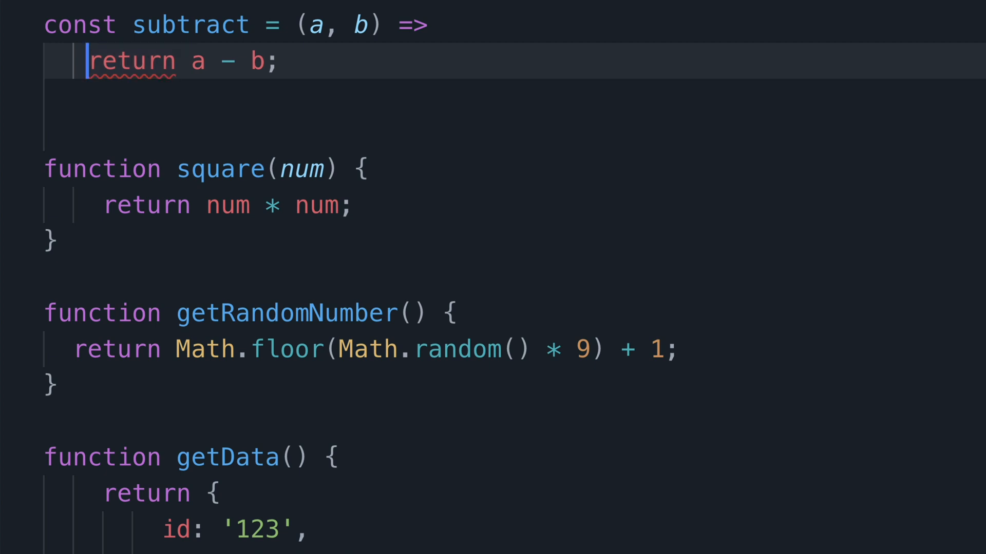
Pull subtract's return line up onto the arrow declaration line
key("Backspace")
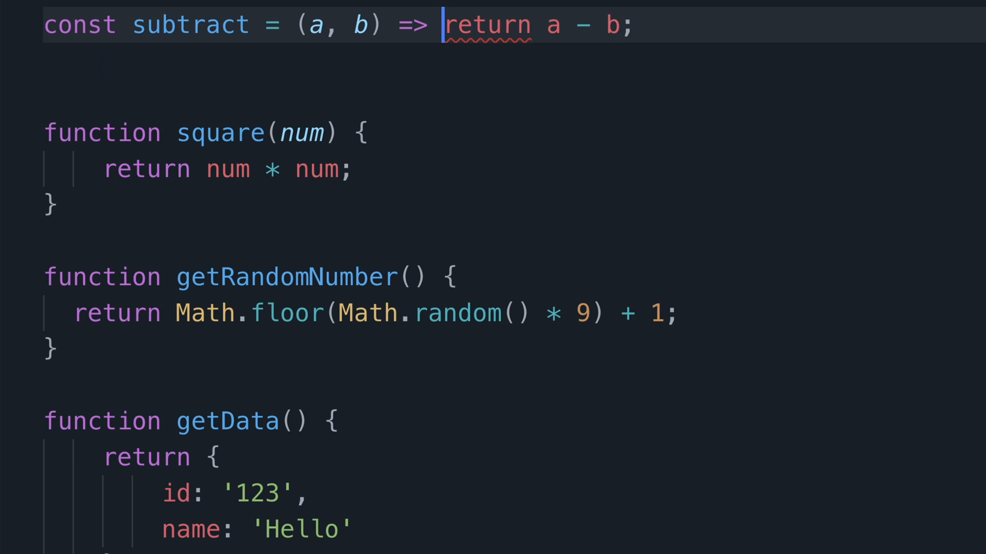
mouse_move(529, 87)
type("const square = (num) => num * num;")
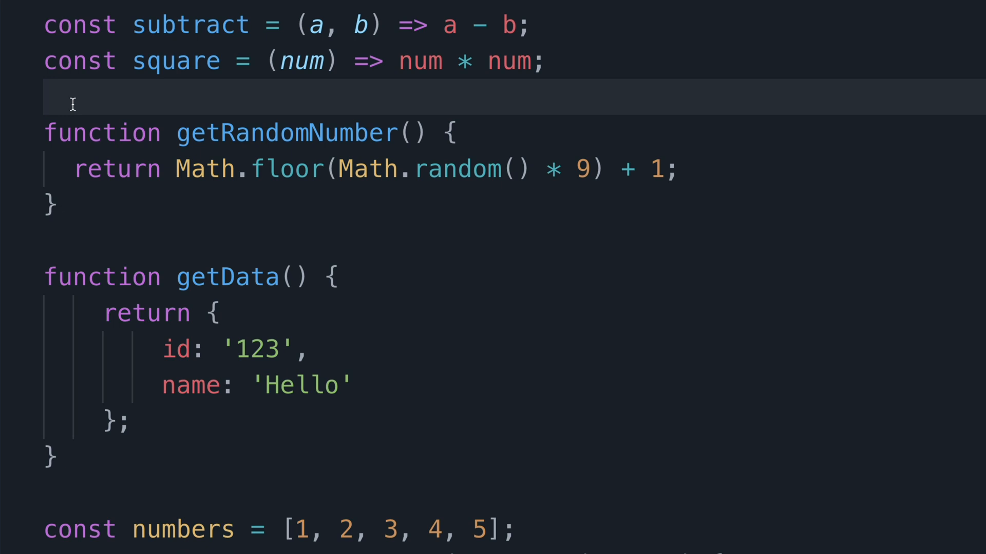
mouse_move(309, 61)
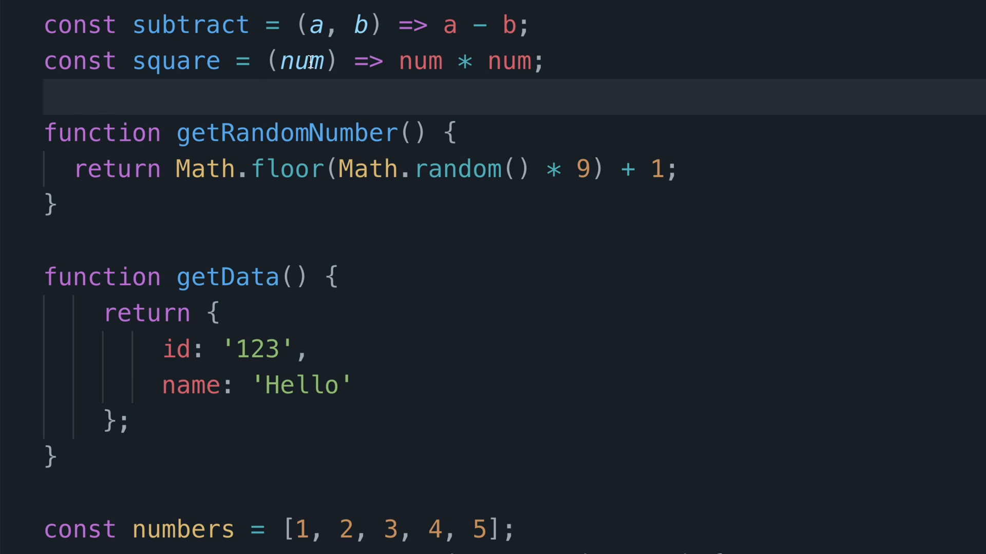
Drop the parentheses around num so square reads num => num * num
key("Backspace")
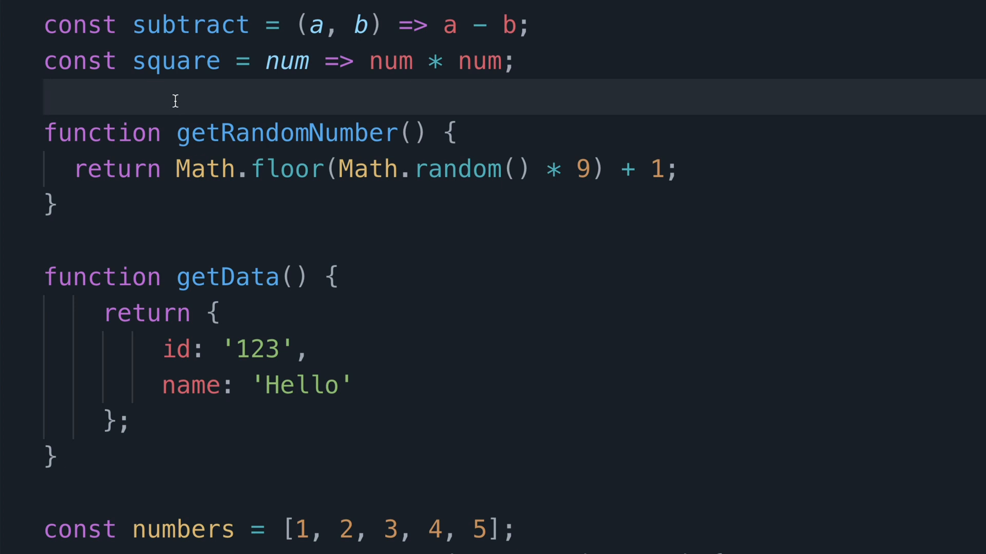
double_click(286, 133)
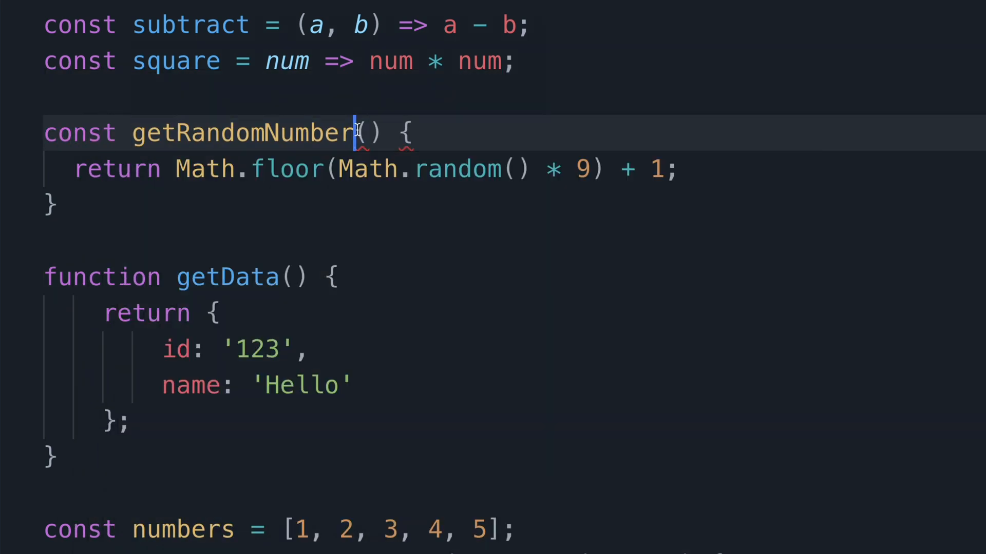
Add '=' after the getRandomNumber name in its const declaration
type("=")
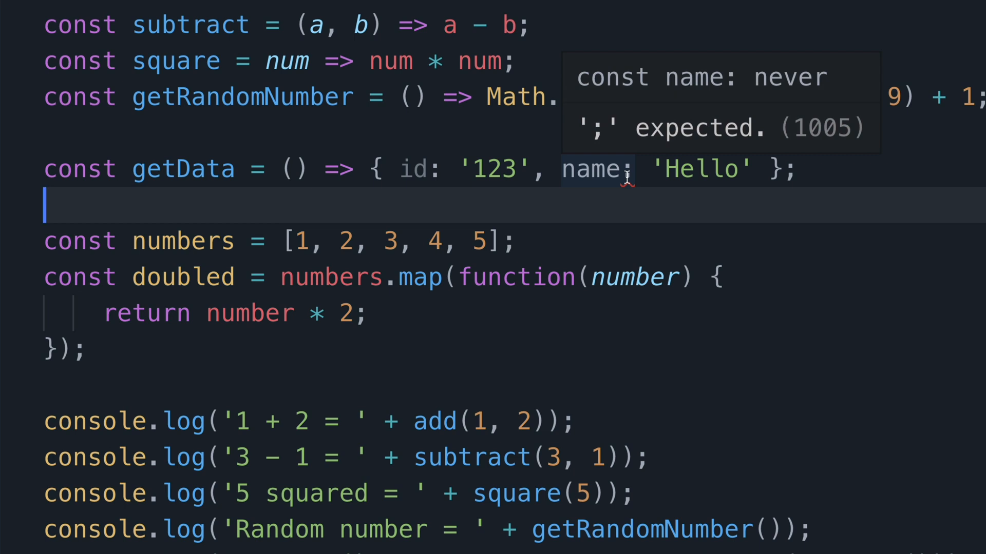
mouse_move(317, 213)
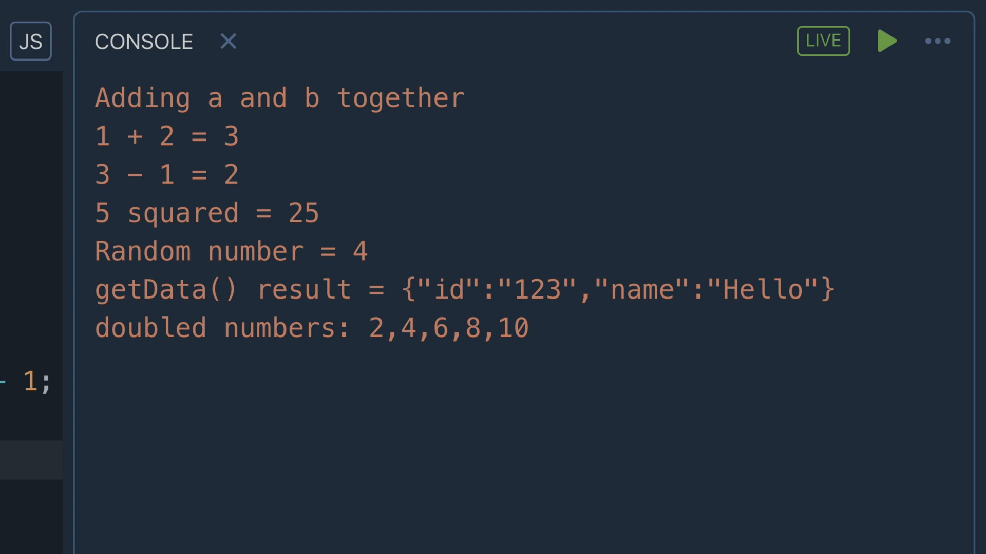
Show the Console to verify results, including the getData object
left_click(227, 41)
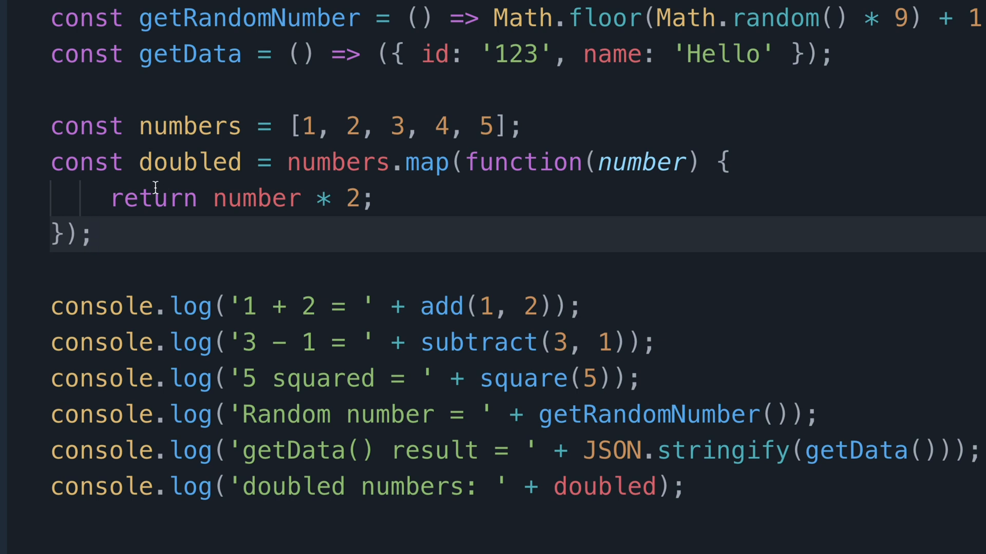
mouse_move(228, 245)
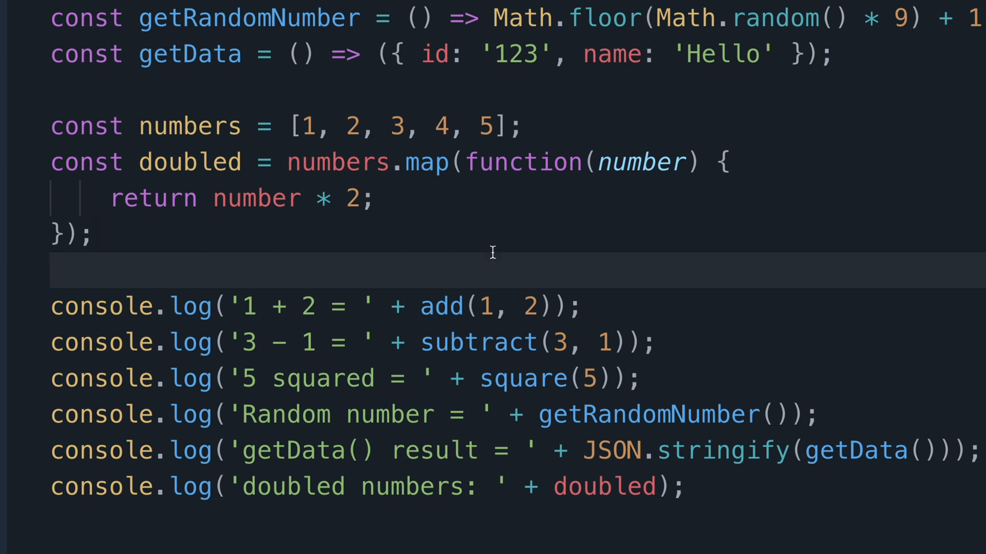
mouse_move(477, 277)
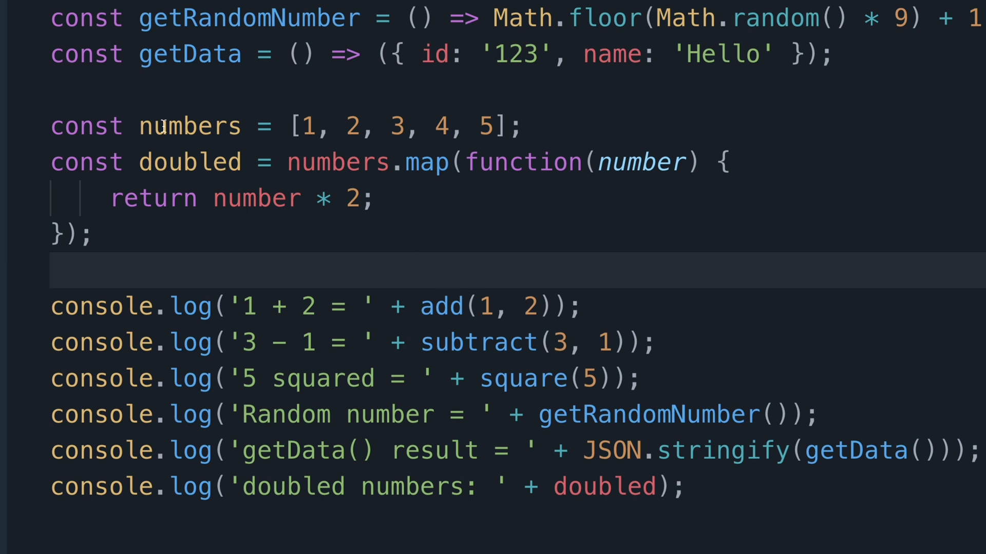
mouse_move(189, 125)
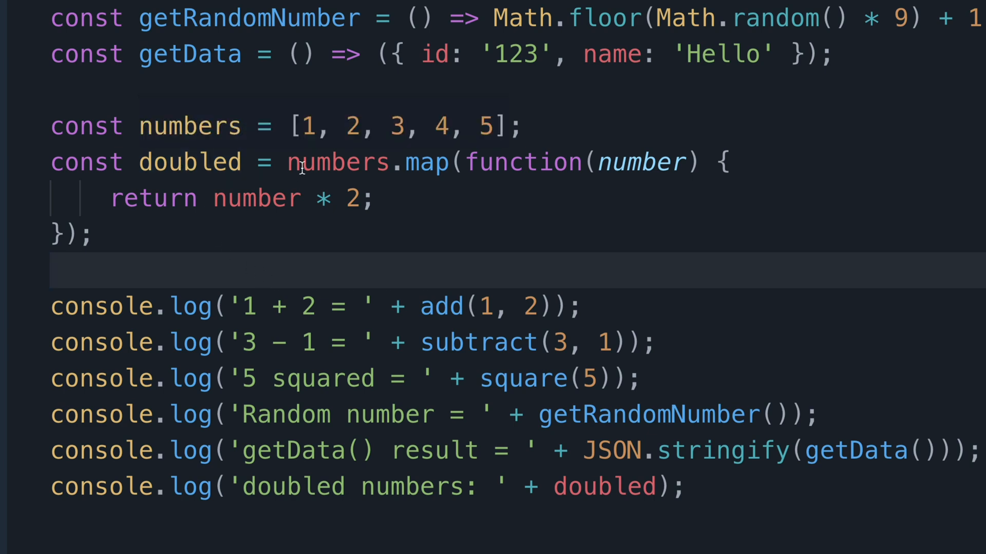
mouse_move(213, 201)
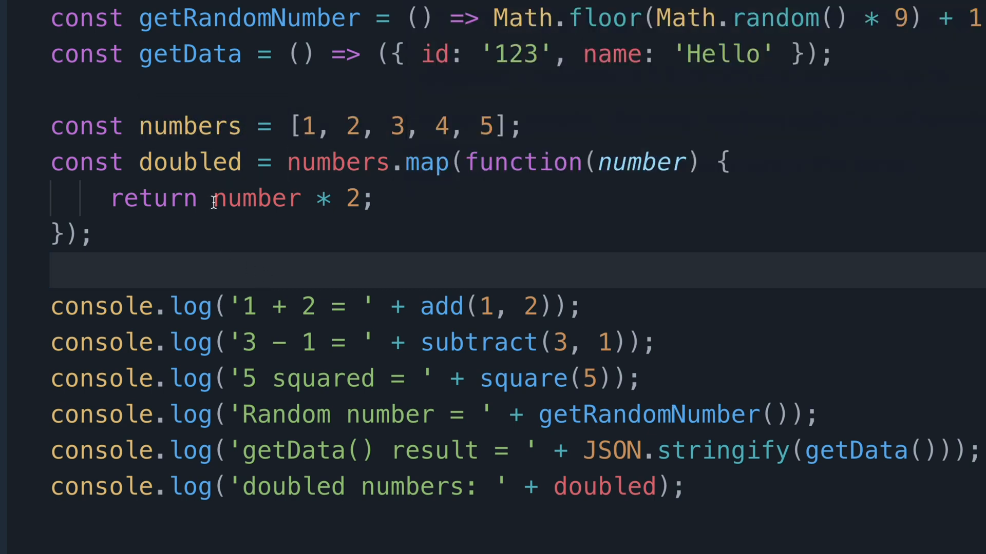
left_click(434, 162)
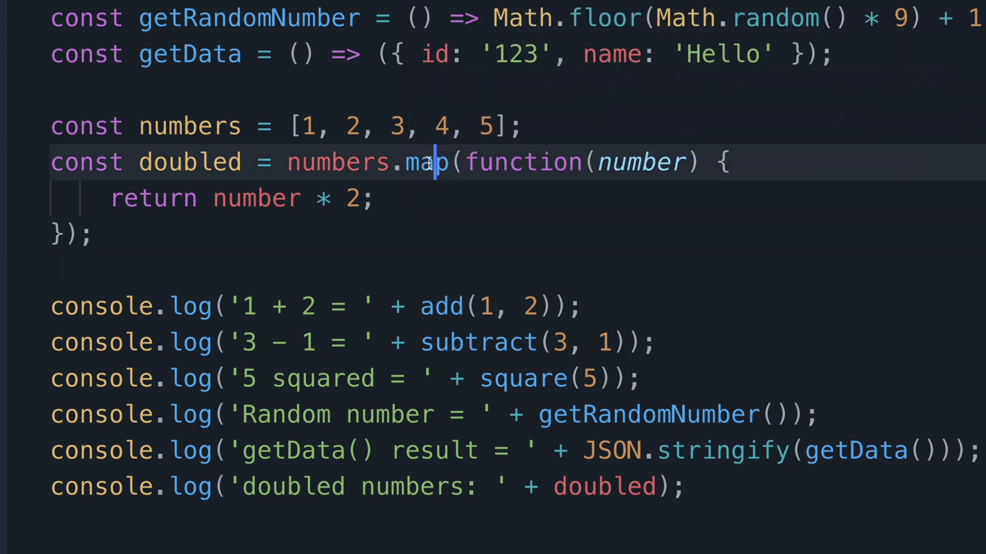
double_click(428, 162)
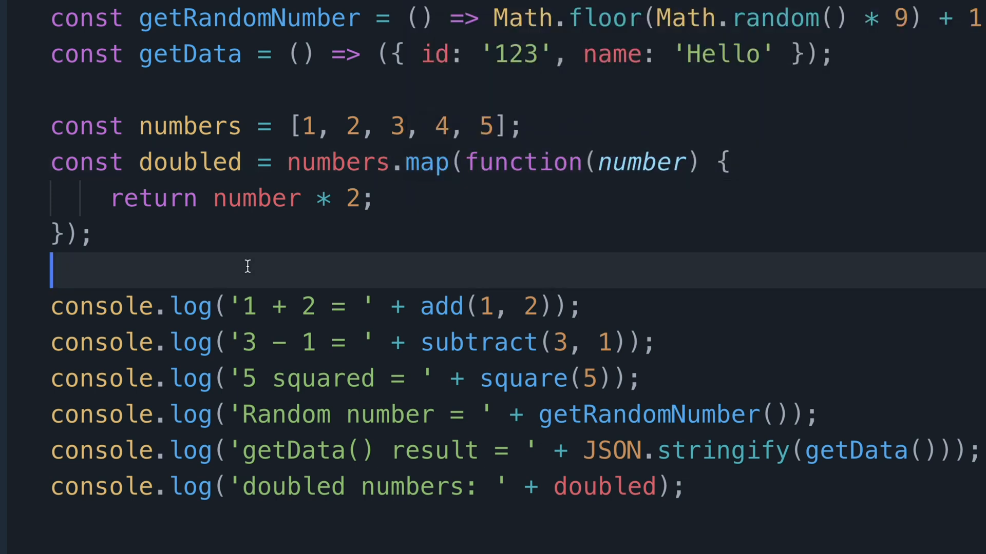
mouse_move(188, 162)
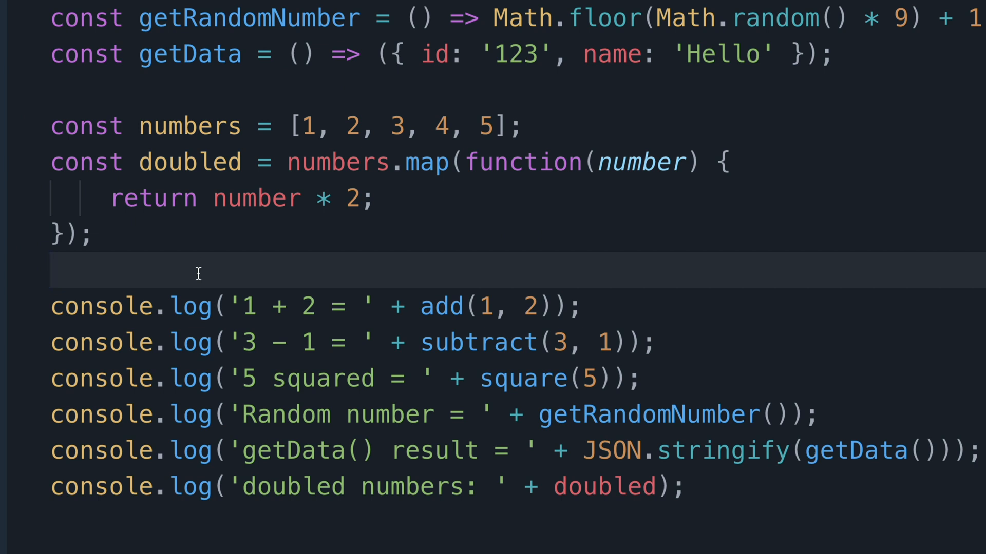
mouse_move(521, 163)
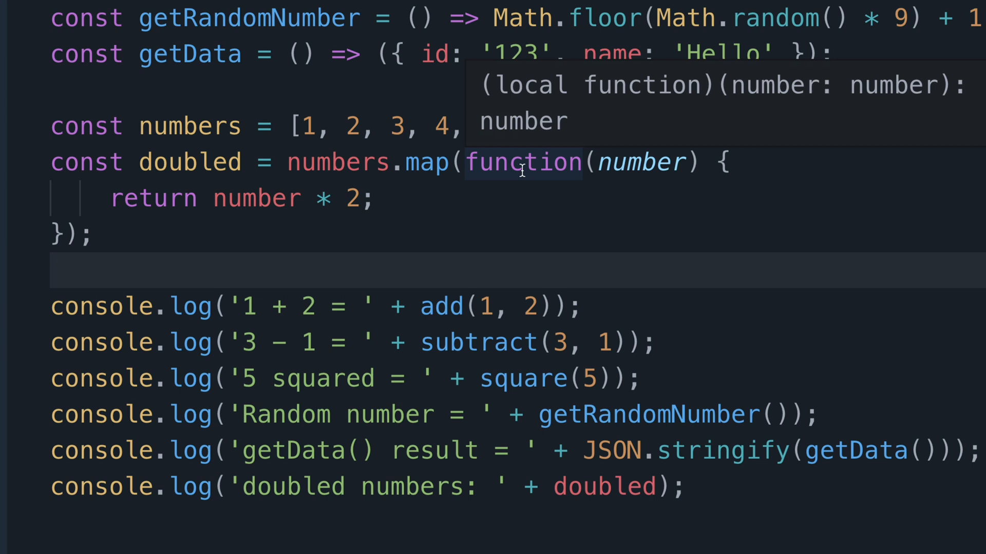
mouse_move(363, 264)
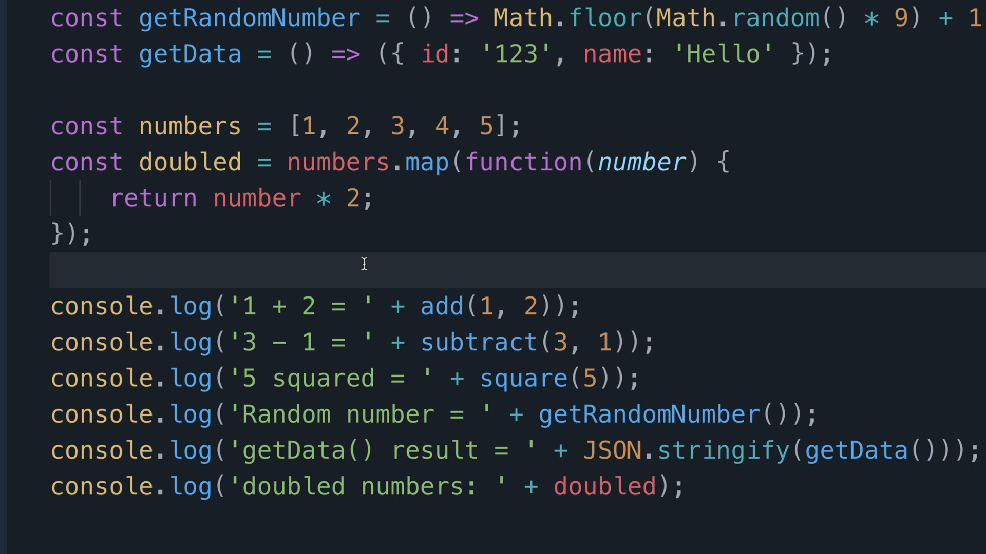
mouse_move(123, 203)
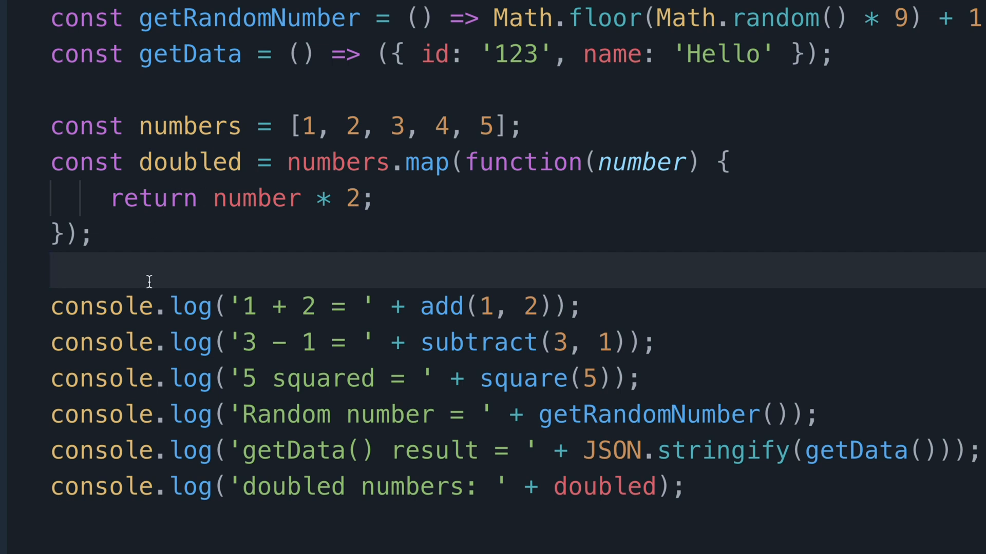
mouse_move(149, 282)
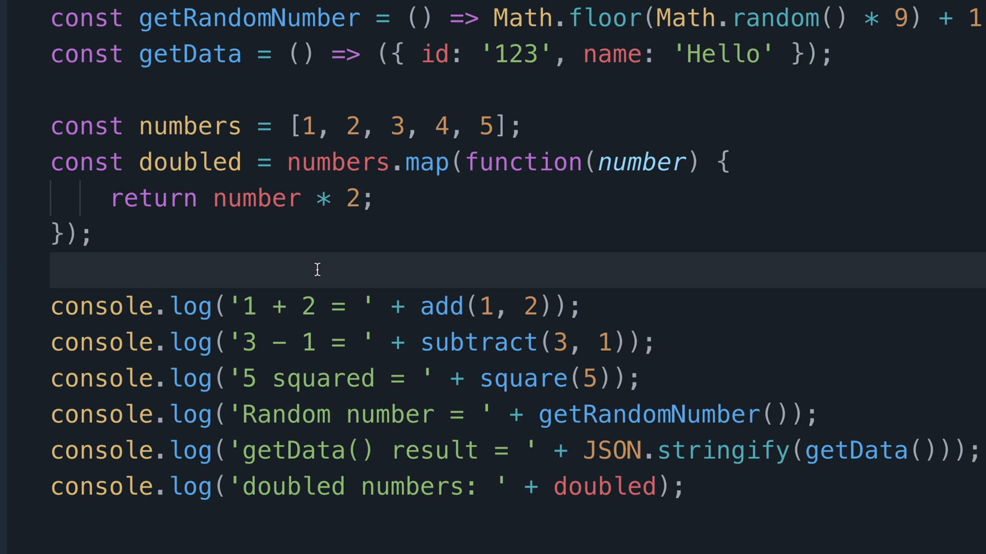
double_click(523, 163)
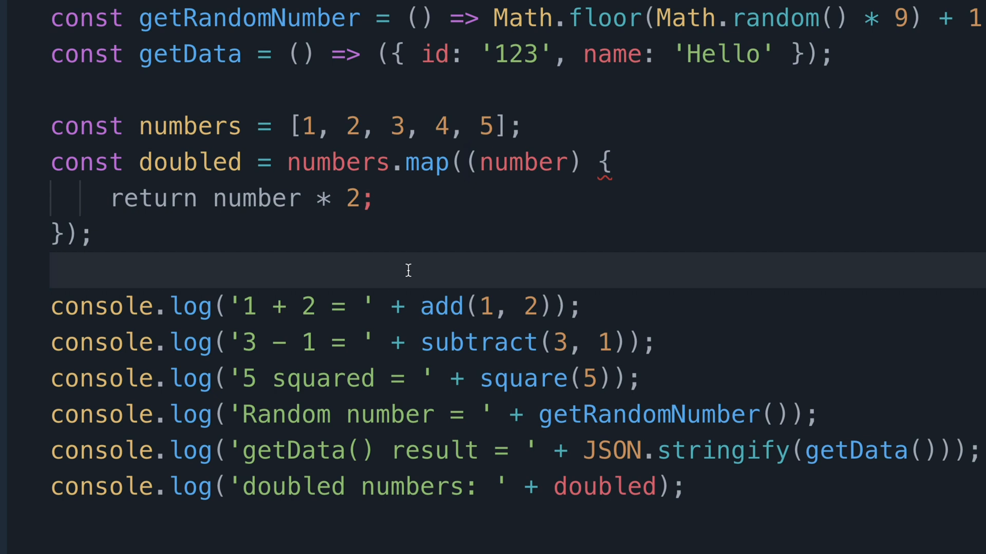
Collapse the map callback to the one-liner number => number * 2
left_click(581, 163)
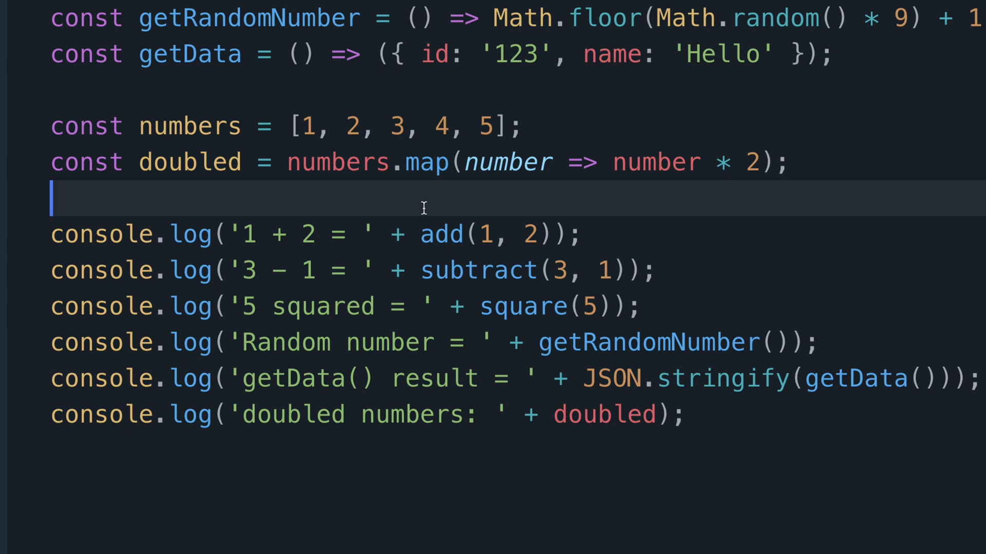
Show the Console to confirm doubled numbers 2,4,6,8,10 and other results
left_click(887, 41)
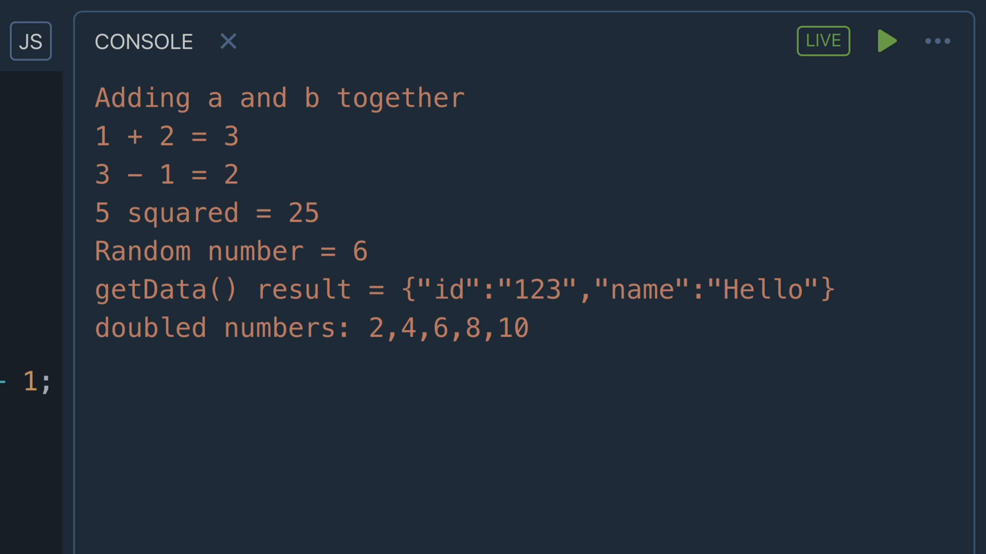
mouse_move(333, 425)
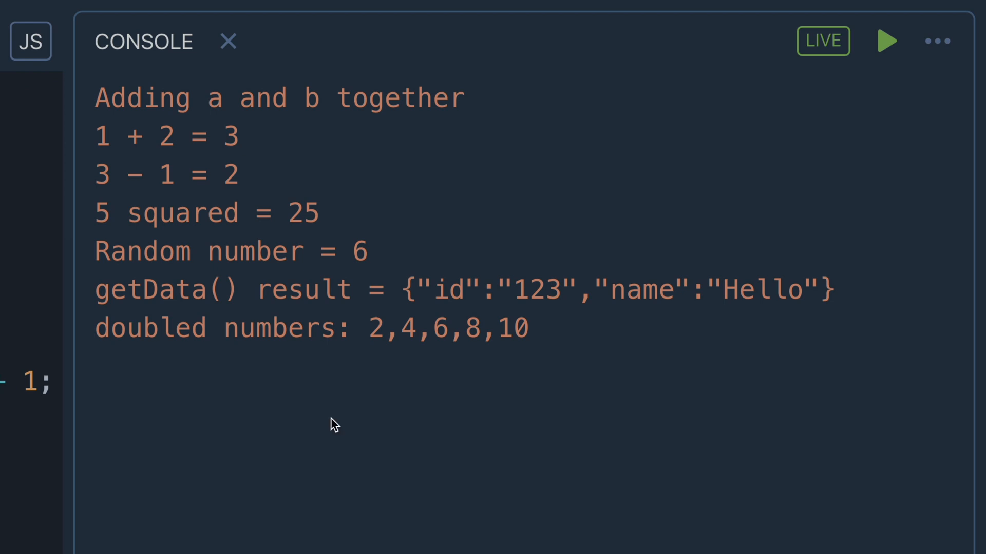